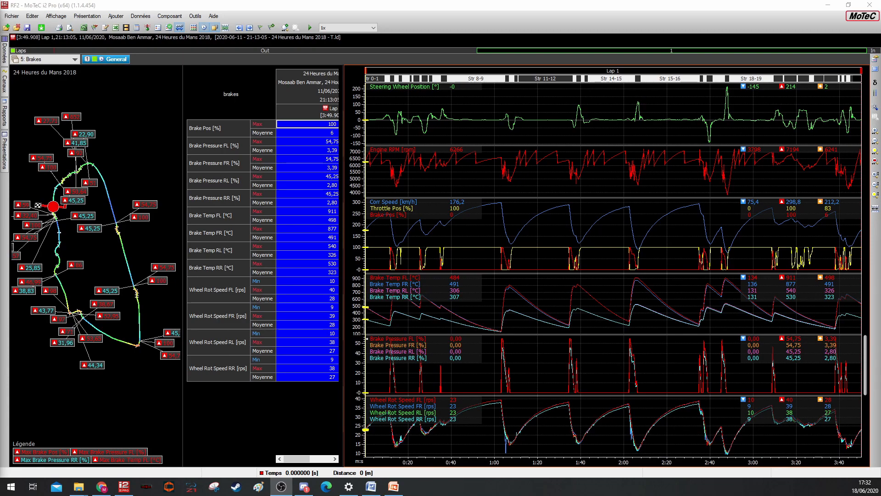
pyautogui.moveTo(495, 144)
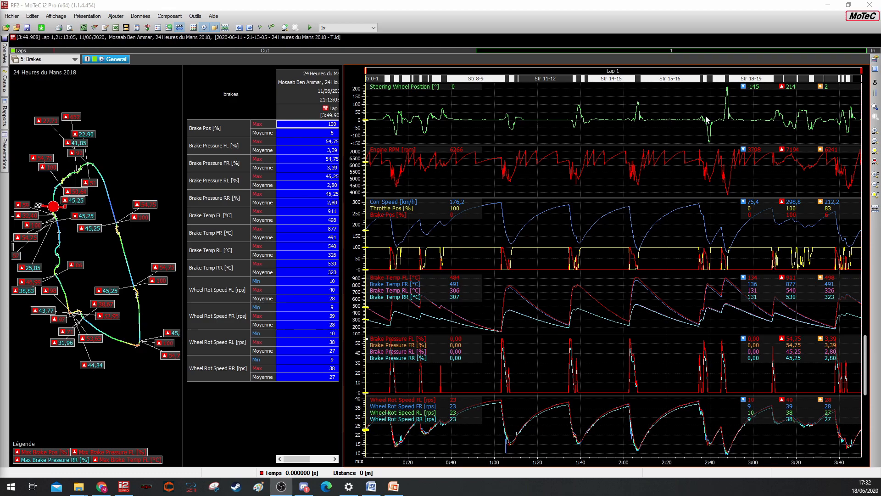
pyautogui.moveTo(627, 126)
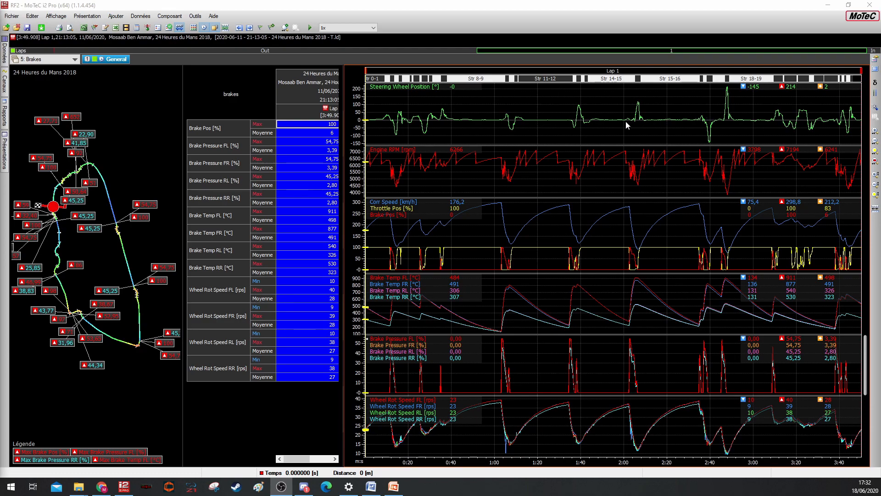
pyautogui.moveTo(532, 283)
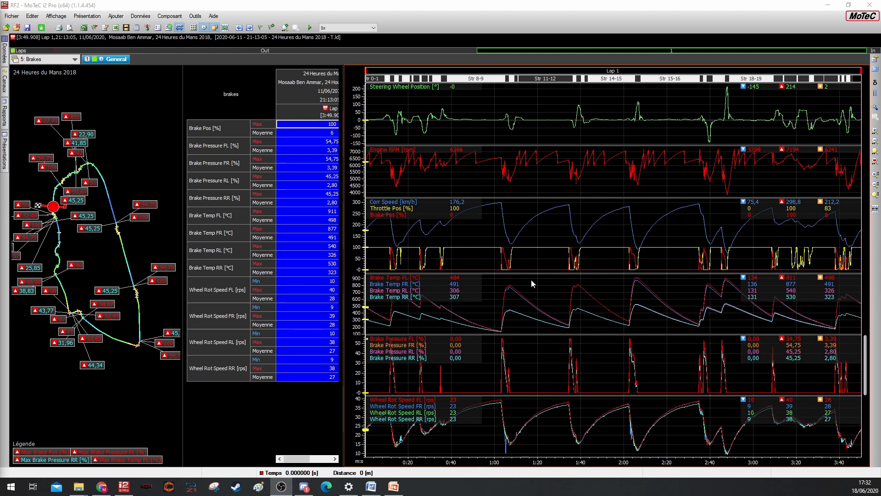
pyautogui.moveTo(389, 93)
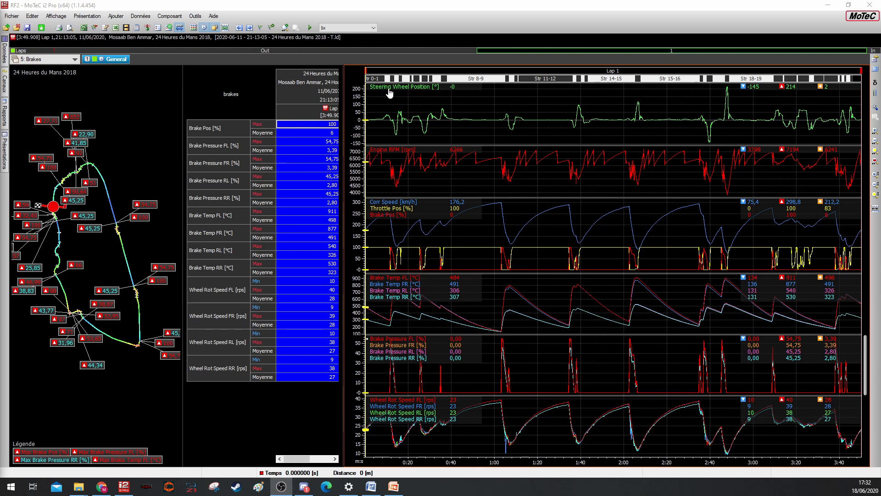
pyautogui.moveTo(386, 159)
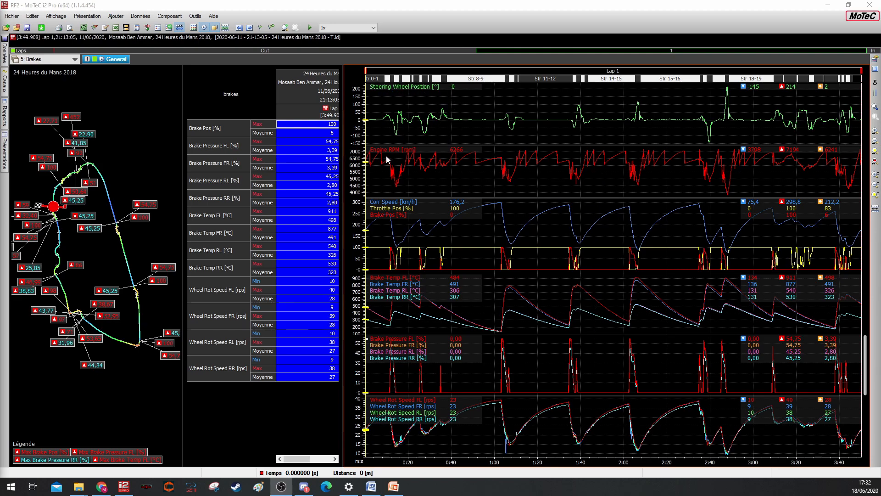
pyautogui.moveTo(409, 177)
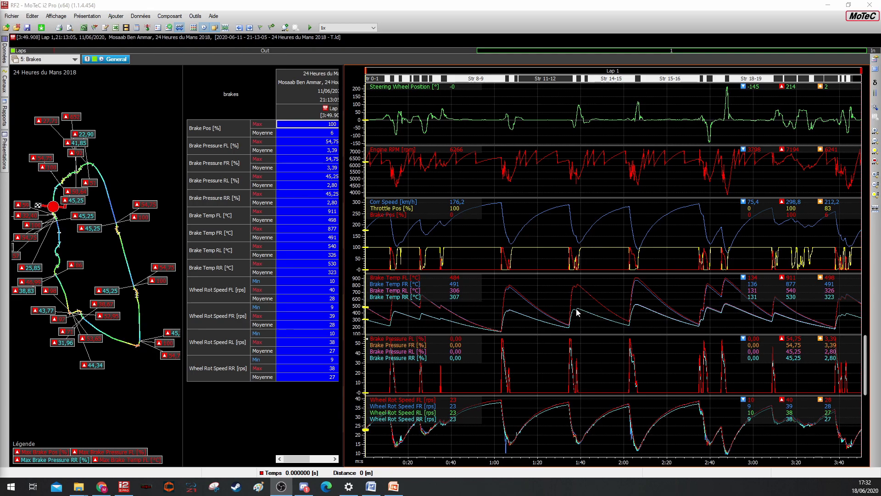
pyautogui.moveTo(571, 327)
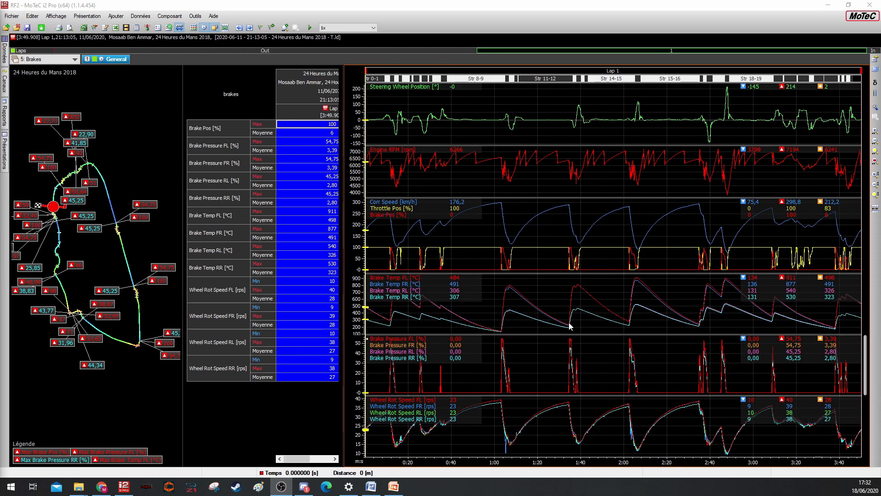
pyautogui.moveTo(560, 111)
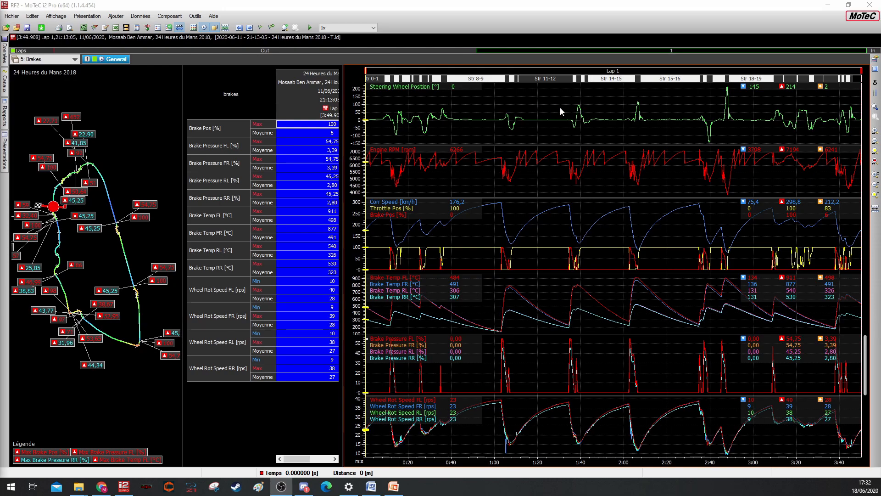
pyautogui.moveTo(501, 159)
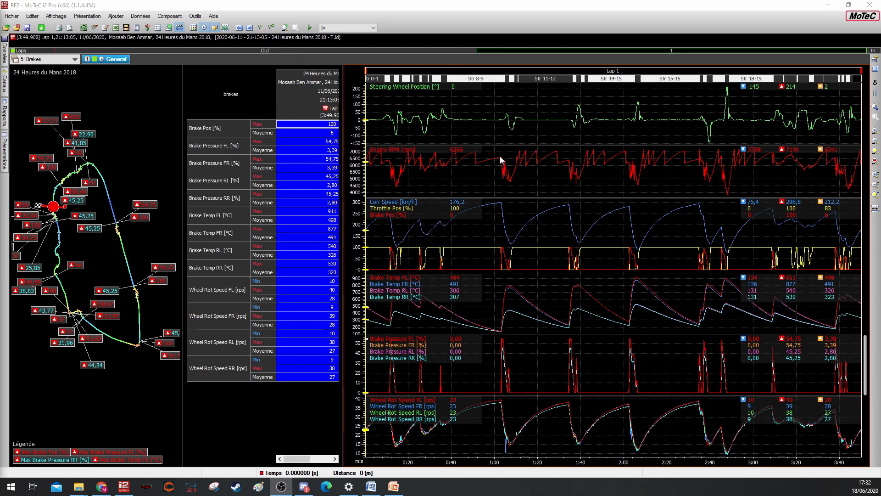
pyautogui.moveTo(452, 198)
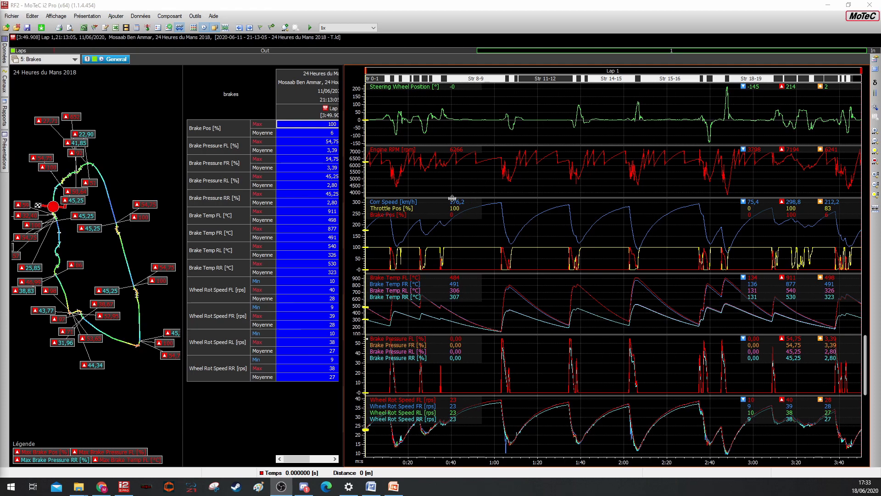
pyautogui.moveTo(21, 77)
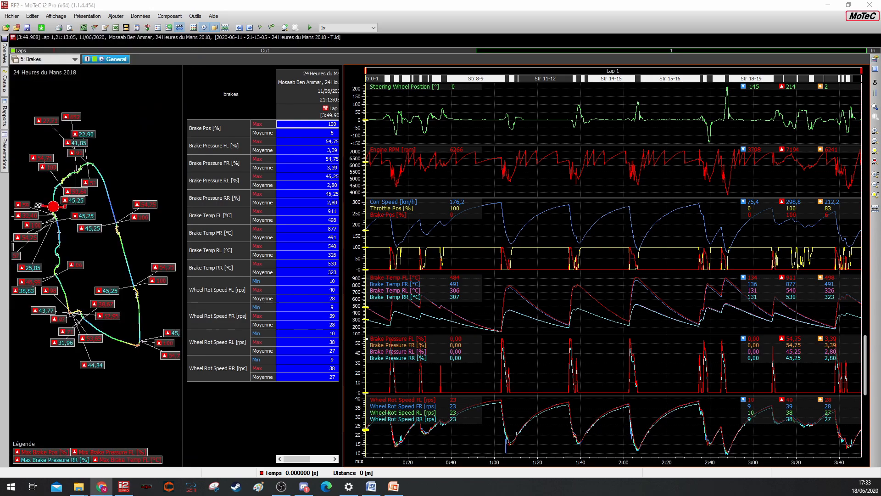
pyautogui.moveTo(167, 119)
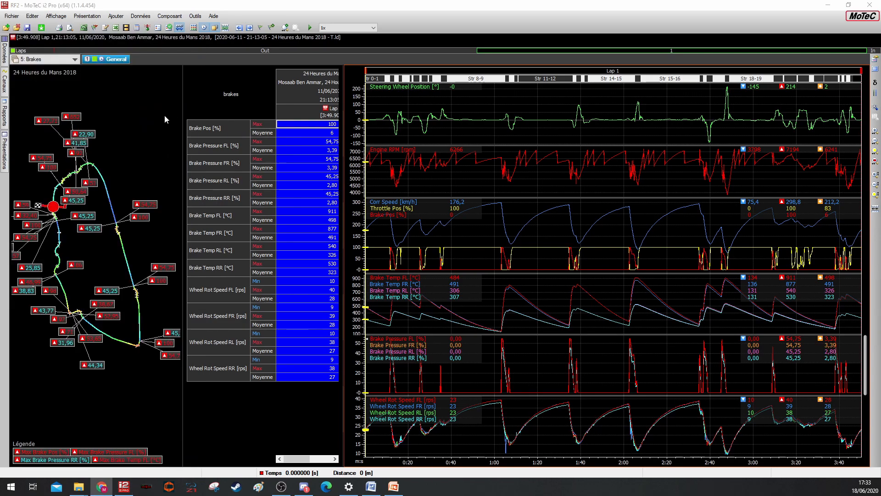
pyautogui.moveTo(95, 94)
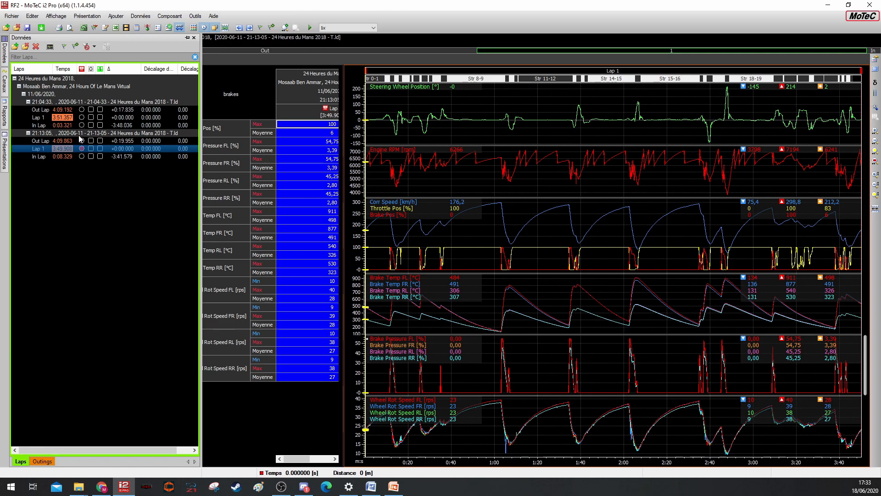
pyautogui.moveTo(71, 150)
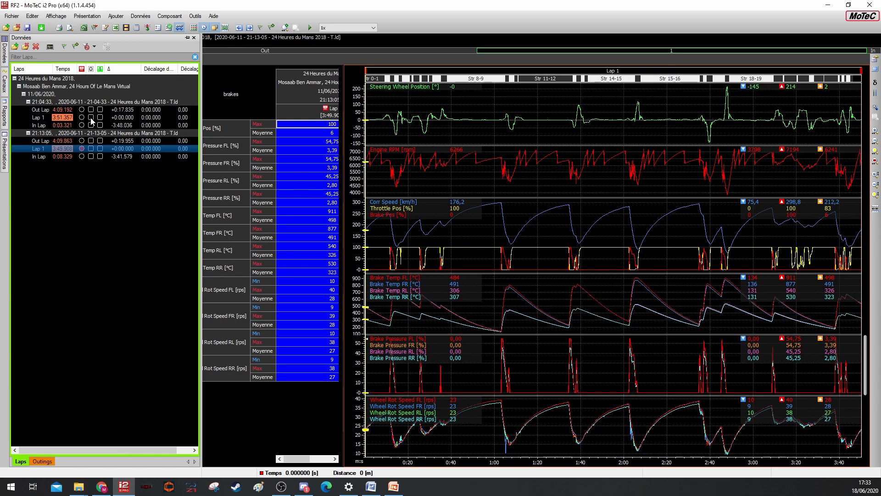
# - Tick Lap 1 of the 21:04:33 outing so it overlays the current lap with difference columns
pyautogui.click(91, 117)
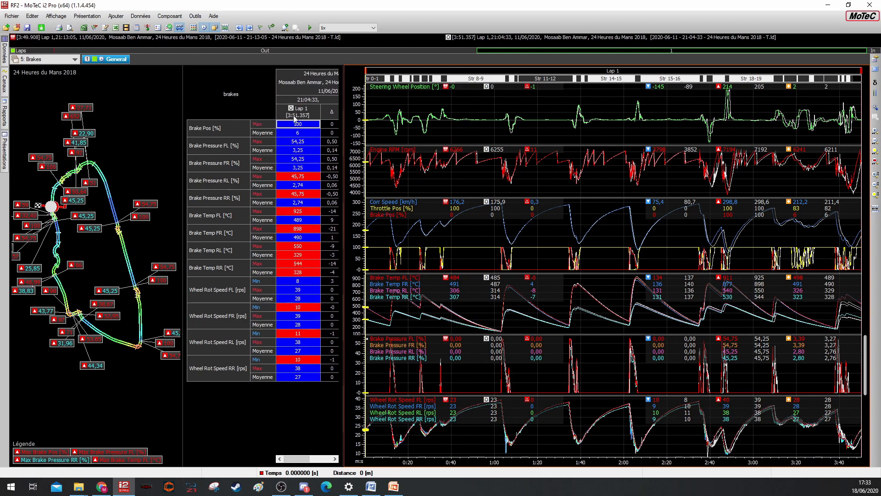
pyautogui.moveTo(741, 90)
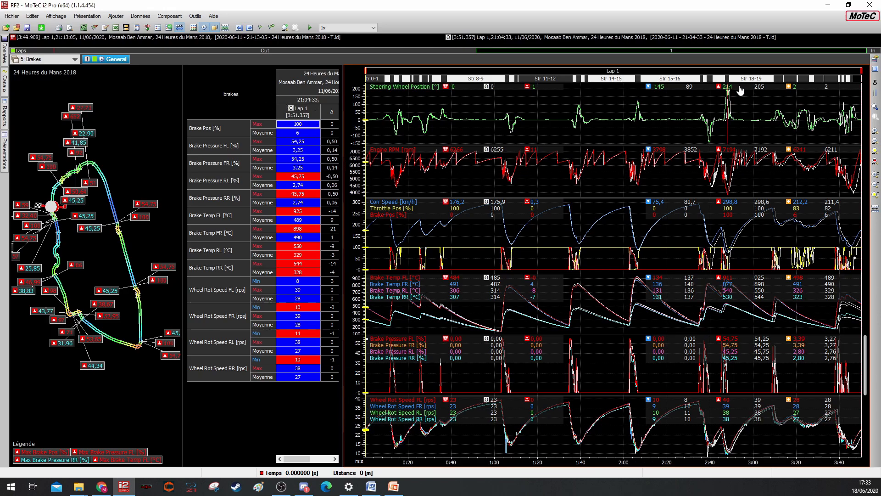
pyautogui.moveTo(869, 95)
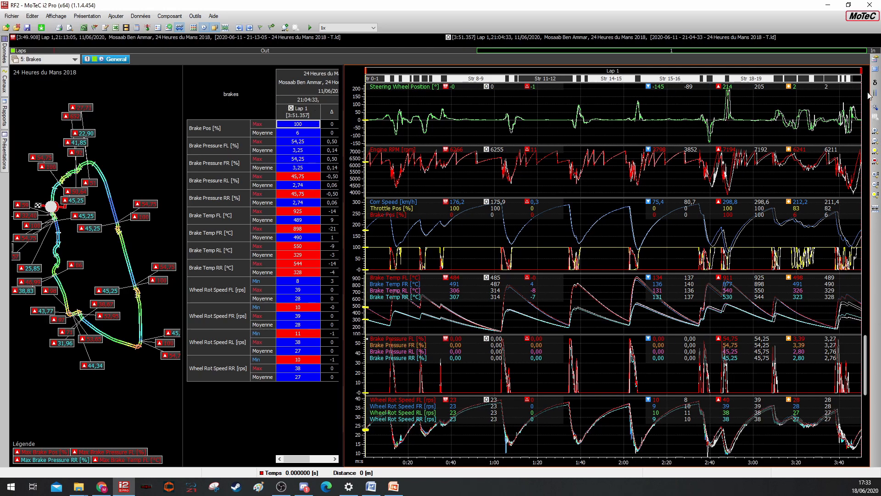
pyautogui.moveTo(876, 83)
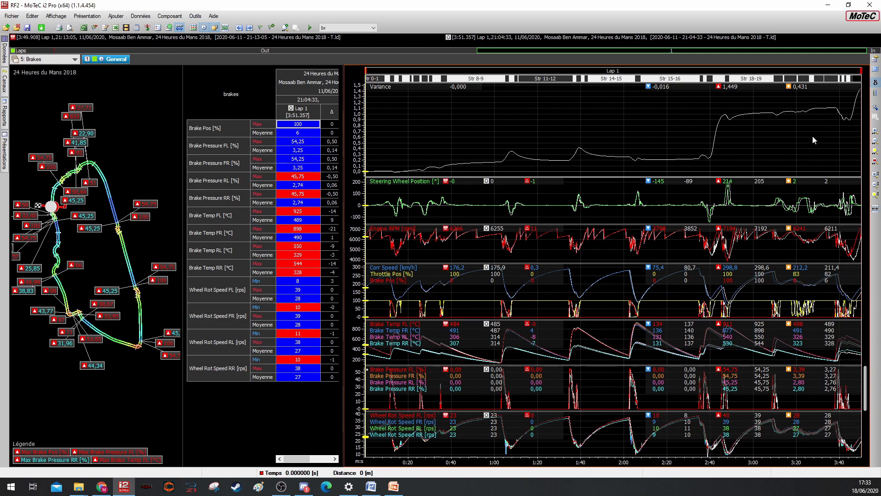
pyautogui.moveTo(554, 164)
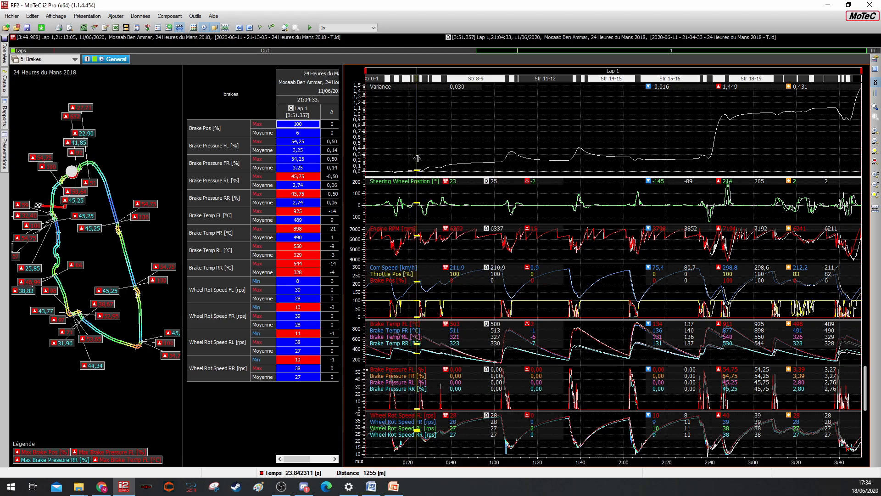
# - Step the lap marker along the time axis to about 20, 50 and 33 seconds to inspect the variance
pyautogui.click(422, 157)
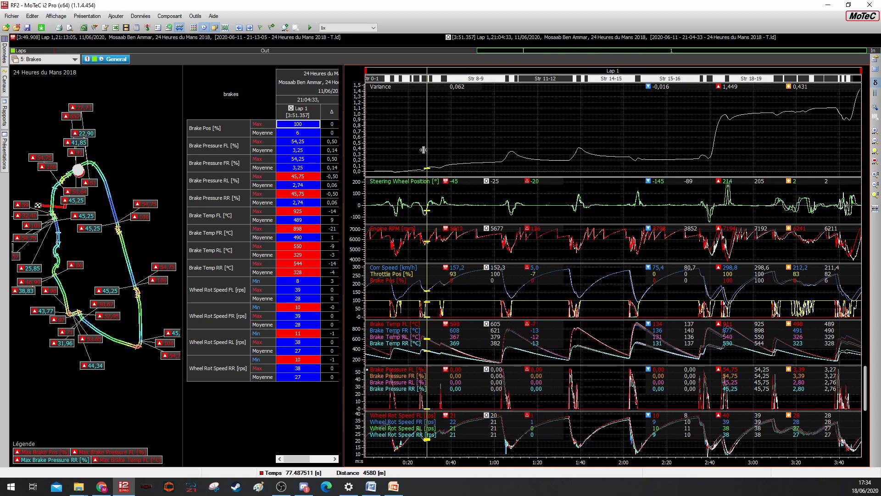
pyautogui.click(475, 155)
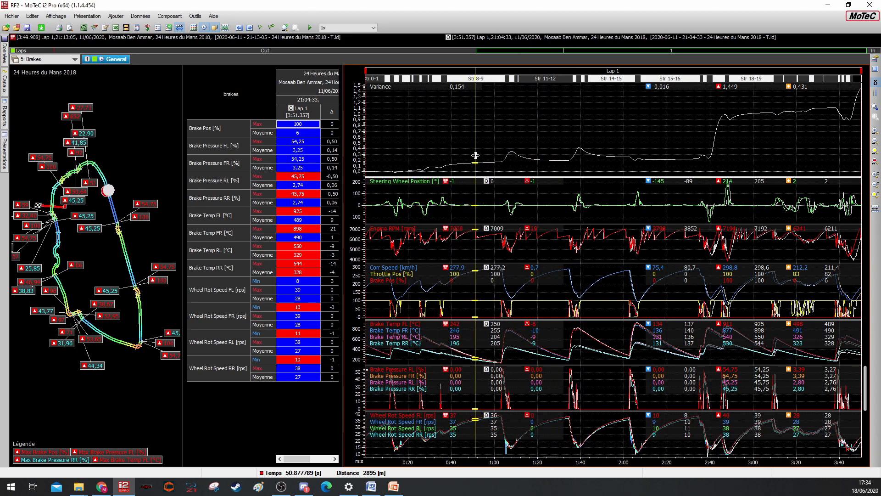
pyautogui.click(447, 157)
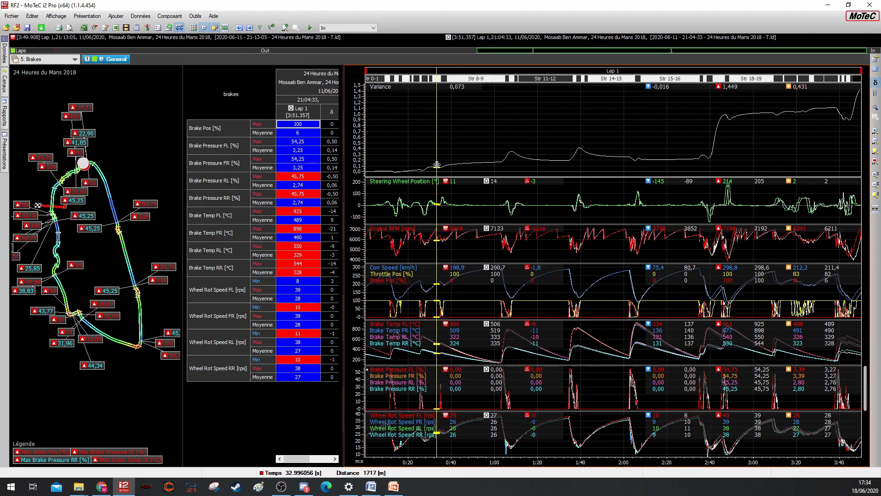
pyautogui.moveTo(455, 159)
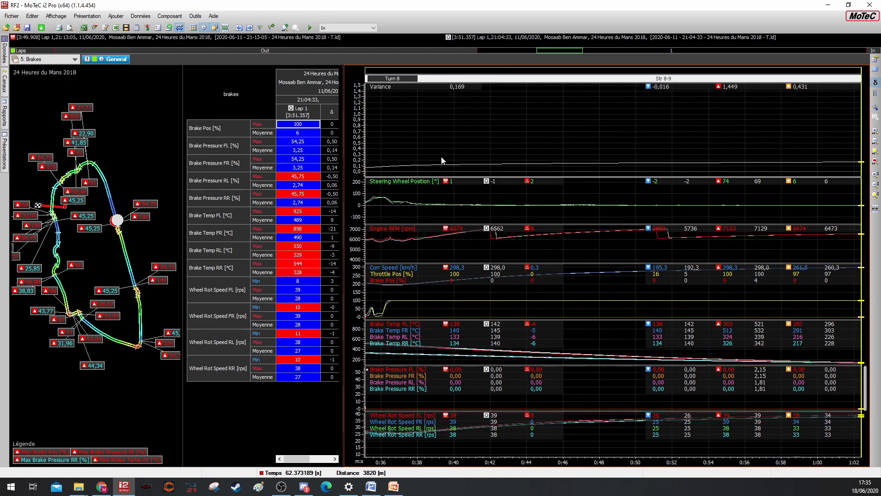
pyautogui.moveTo(749, 129)
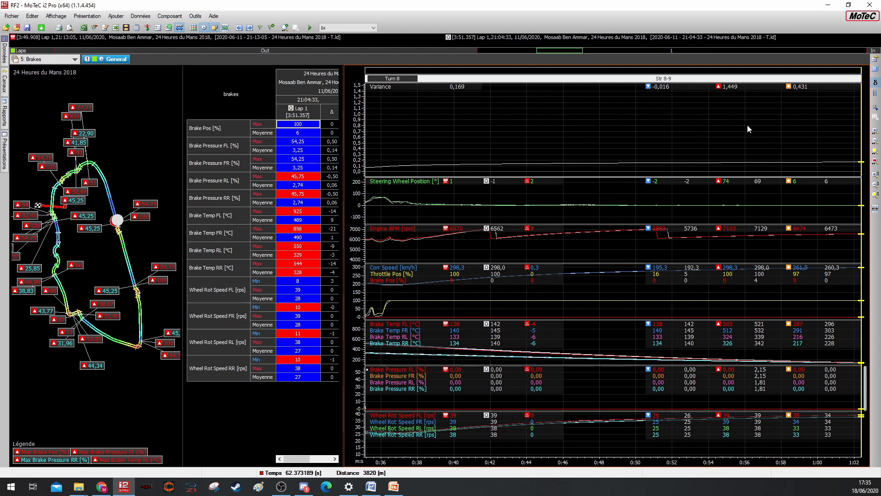
pyautogui.moveTo(401, 128)
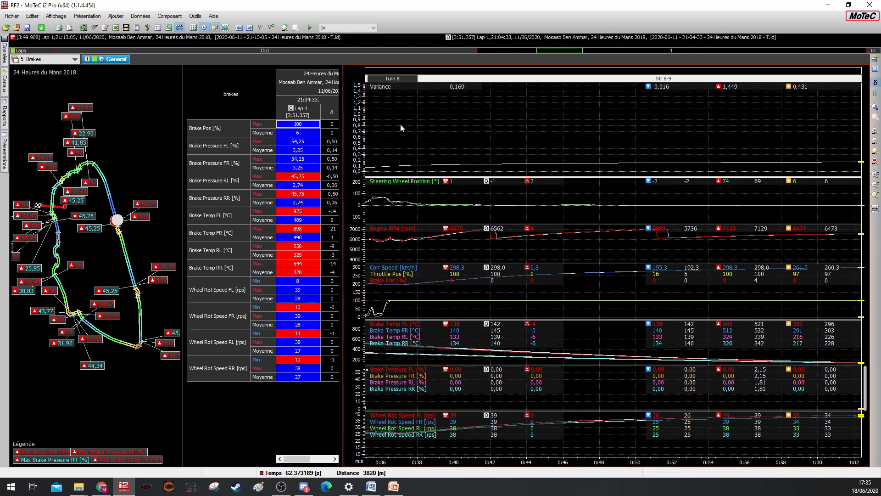
pyautogui.moveTo(472, 148)
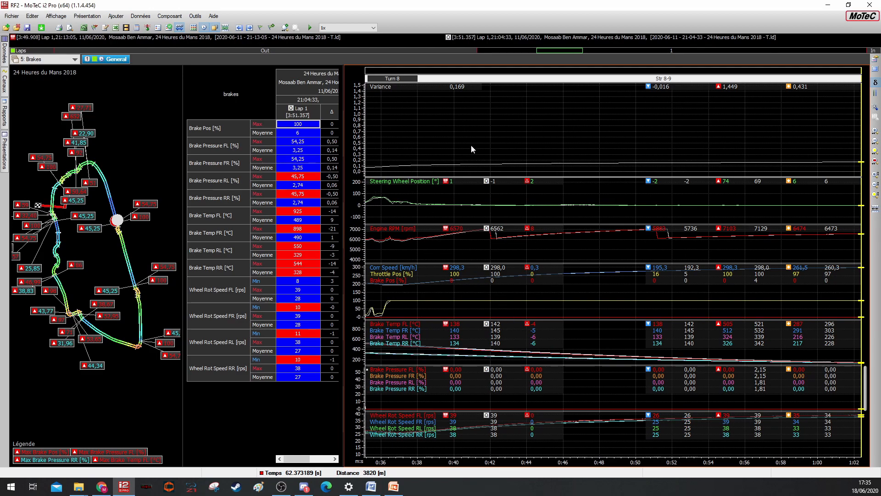
pyautogui.moveTo(713, 119)
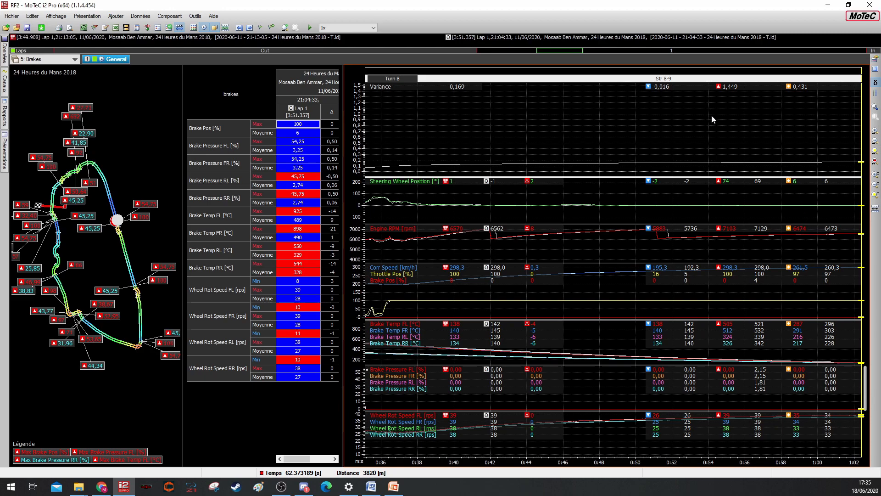
pyautogui.moveTo(763, 332)
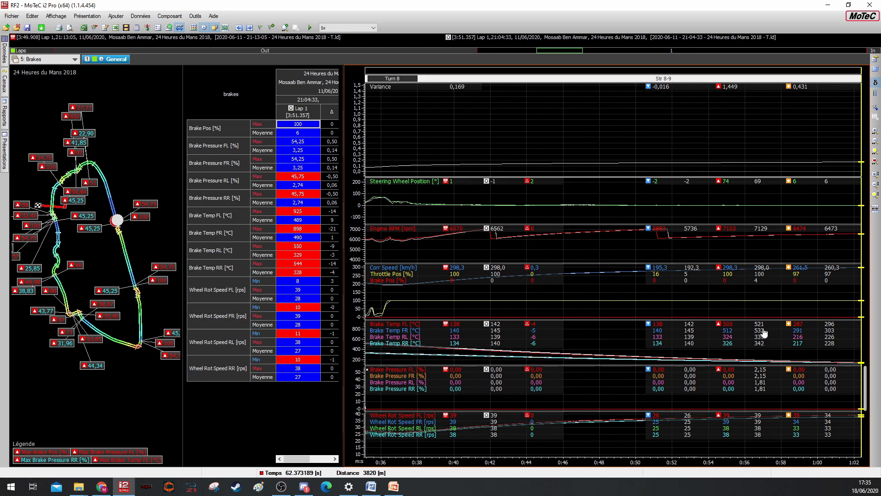
pyautogui.moveTo(843, 302)
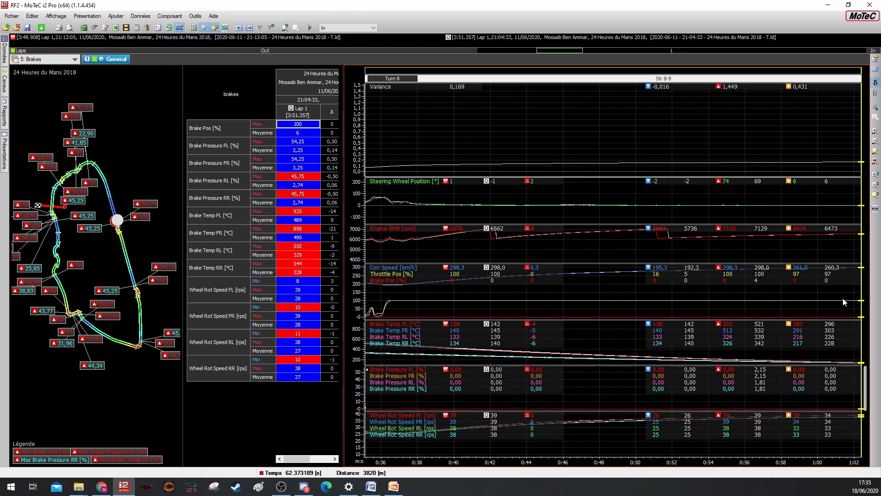
pyautogui.moveTo(529, 239)
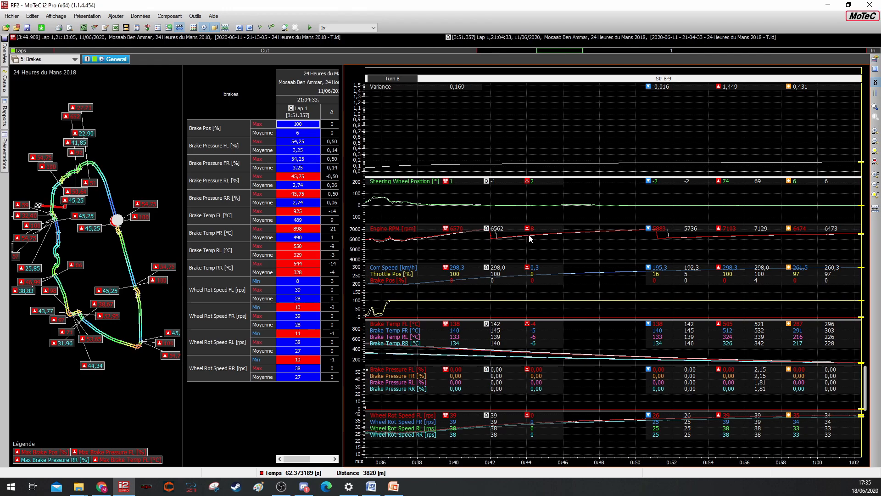
pyautogui.moveTo(691, 215)
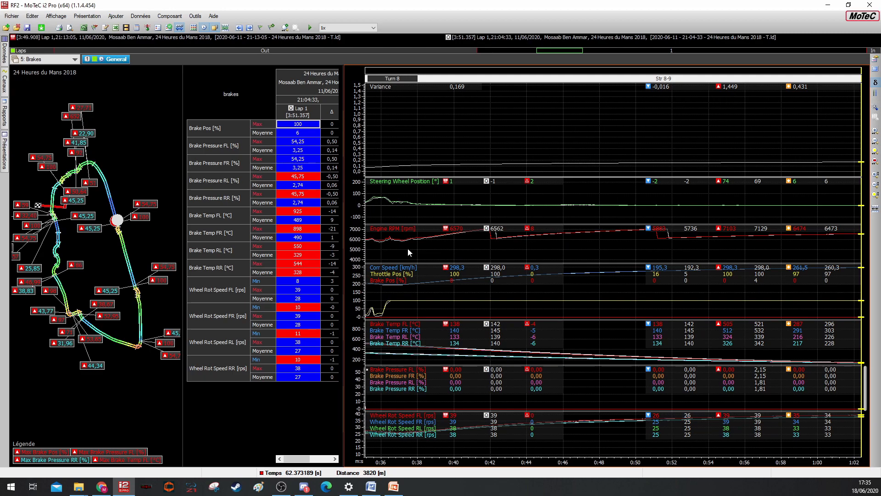
pyautogui.moveTo(369, 304)
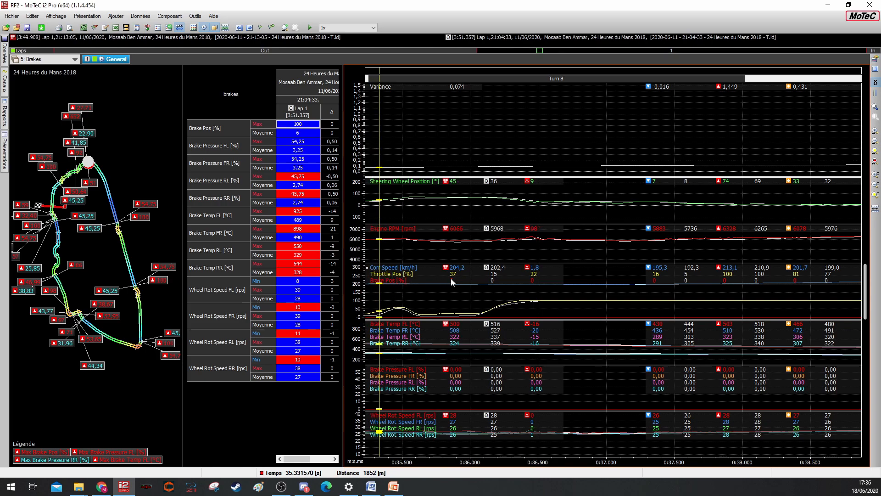
pyautogui.moveTo(380, 304)
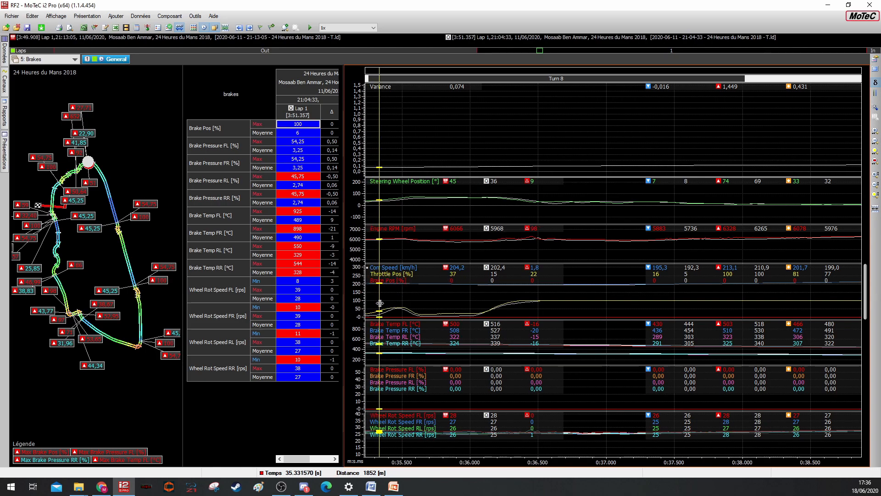
pyautogui.moveTo(454, 279)
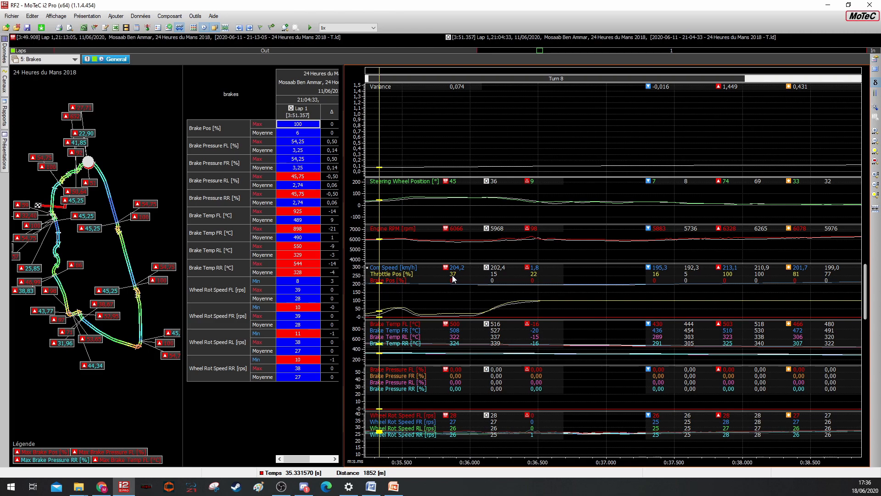
pyautogui.moveTo(446, 270)
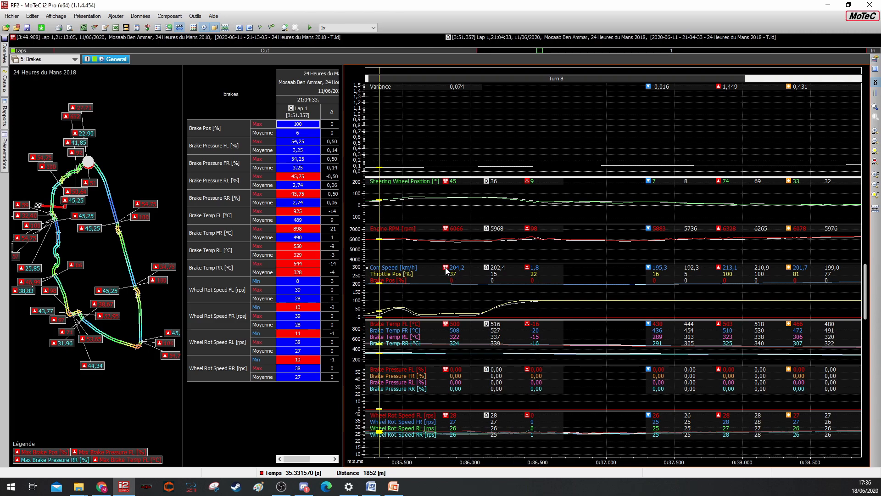
pyautogui.moveTo(454, 279)
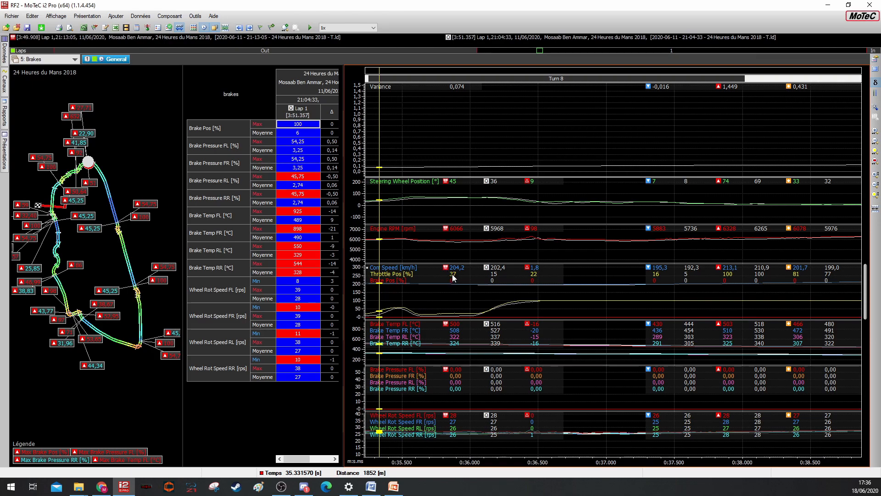
pyautogui.moveTo(500, 276)
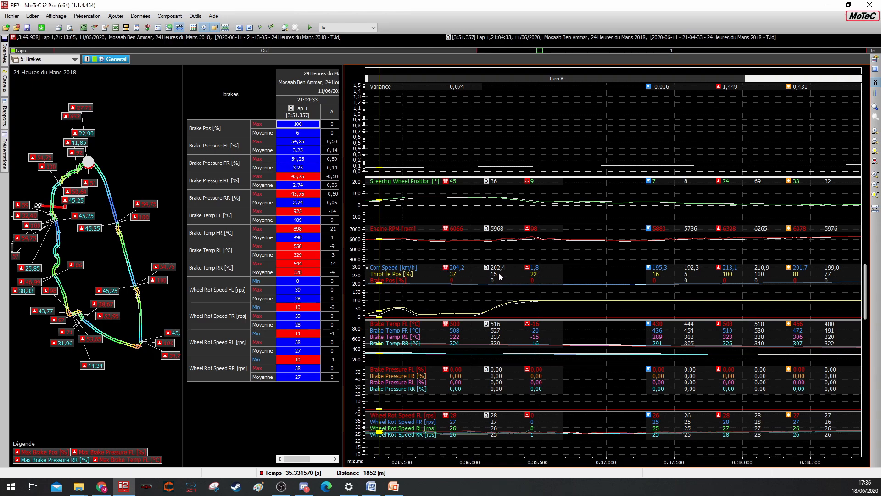
pyautogui.moveTo(485, 294)
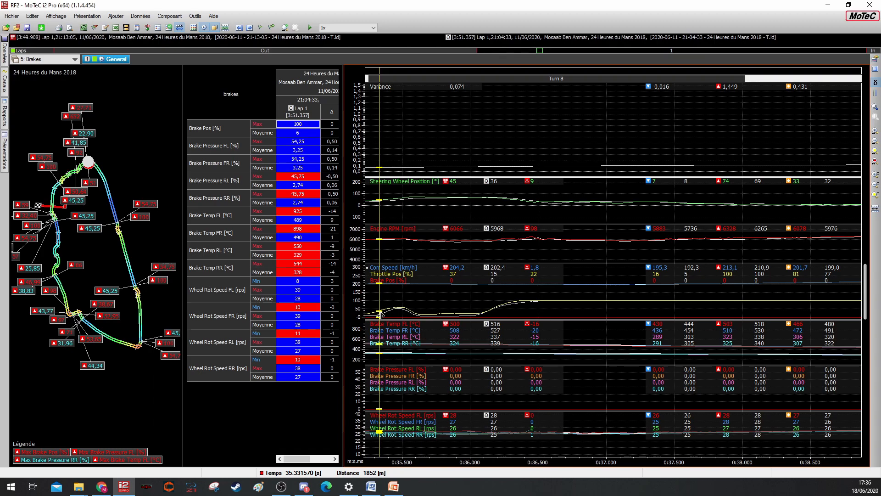
pyautogui.moveTo(455, 275)
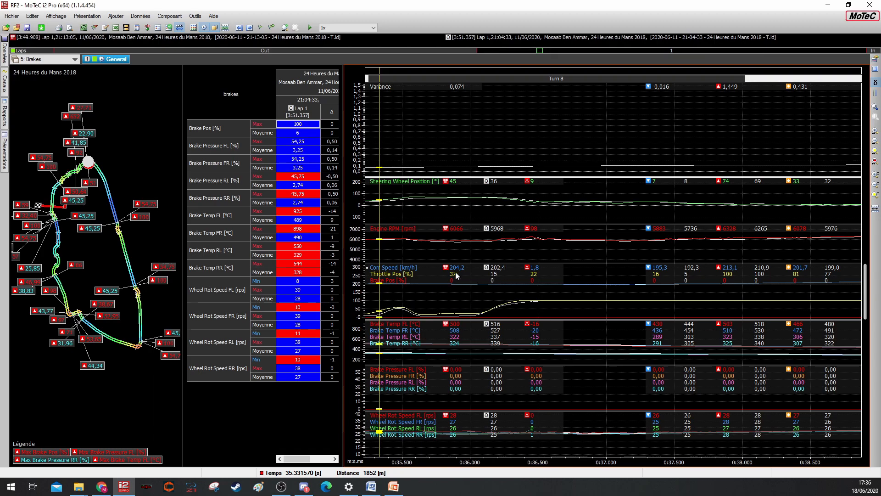
pyautogui.moveTo(455, 280)
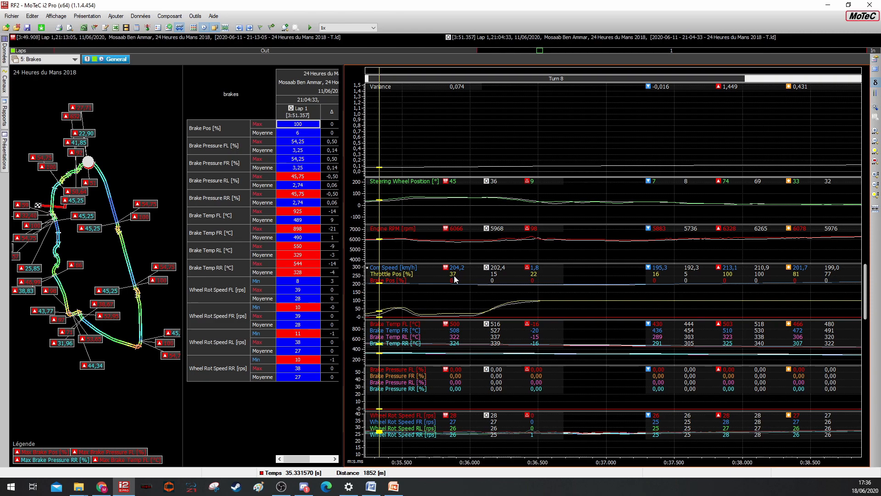
pyautogui.moveTo(448, 297)
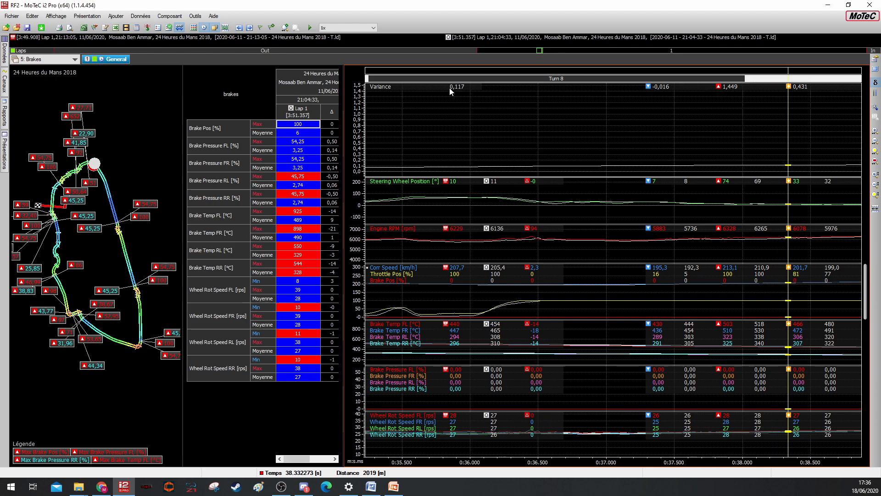
pyautogui.moveTo(788, 296)
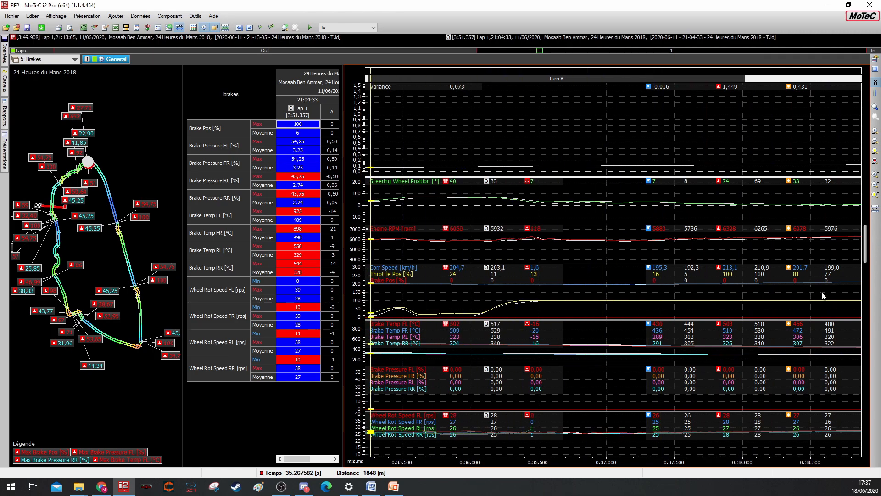
pyautogui.moveTo(771, 284)
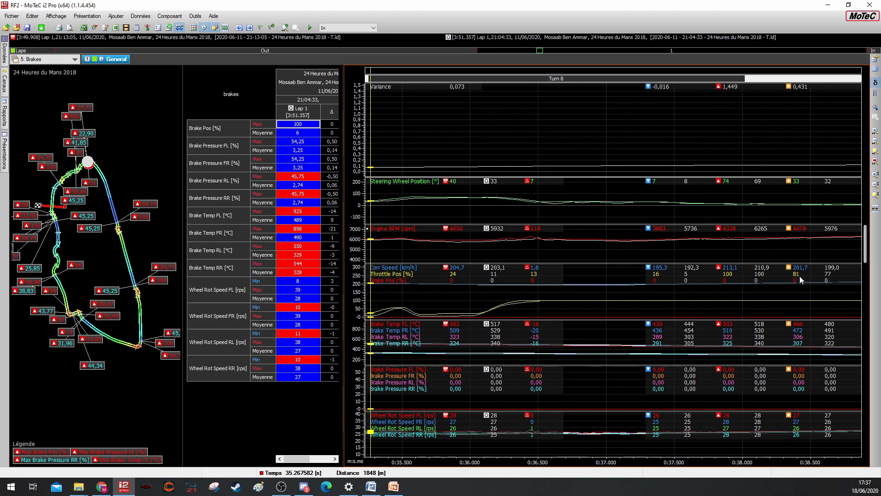
pyautogui.moveTo(799, 276)
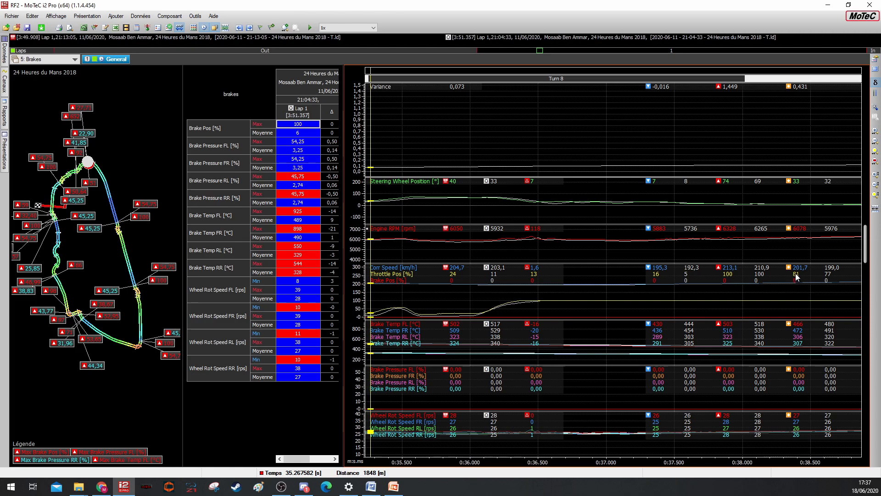
pyautogui.moveTo(834, 276)
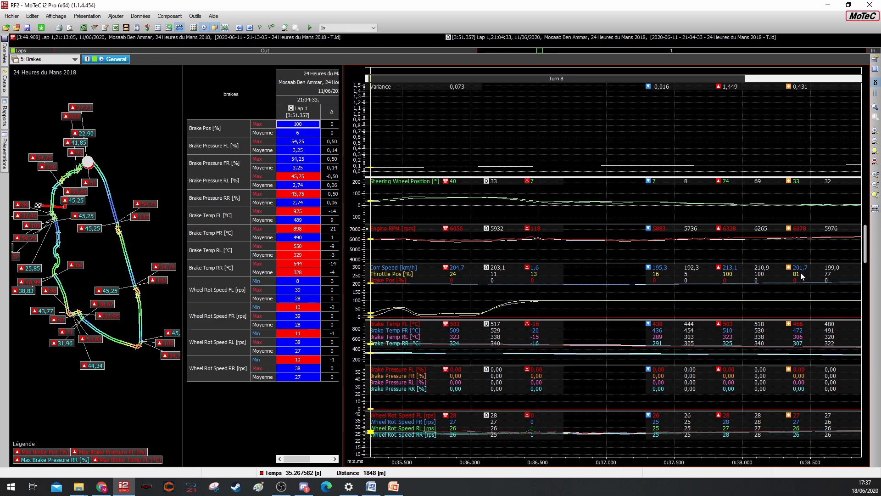
pyautogui.moveTo(801, 273)
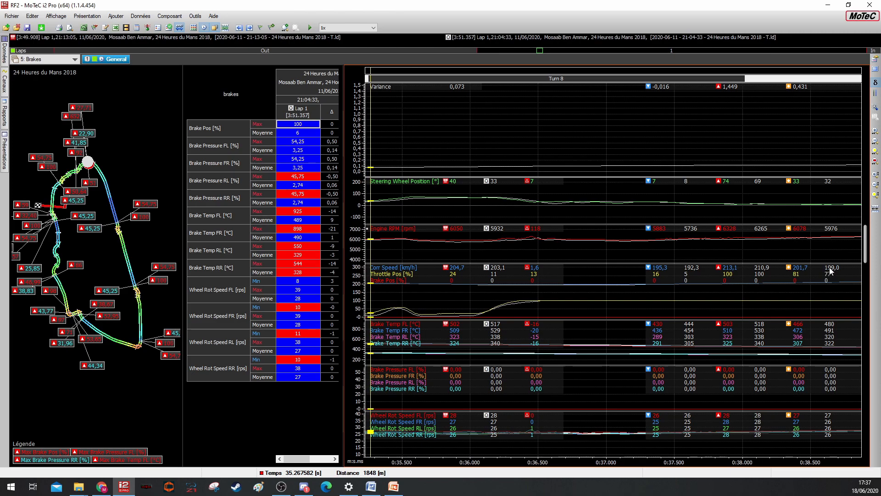
pyautogui.moveTo(742, 274)
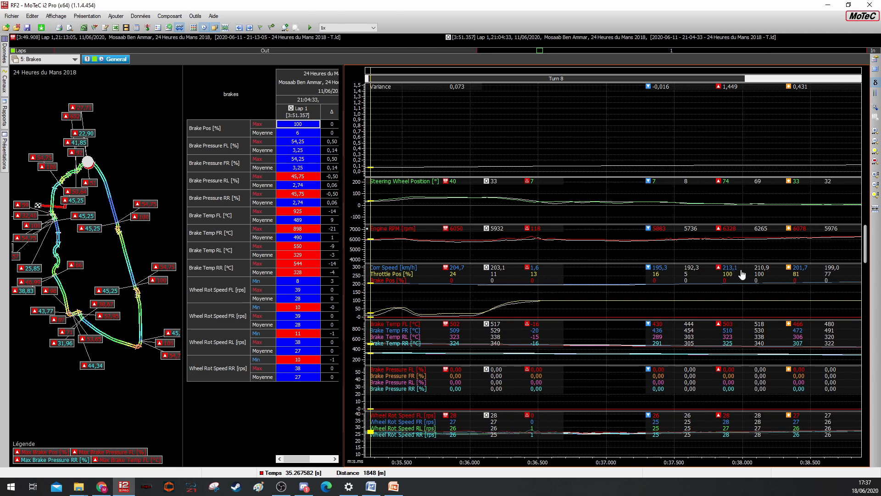
pyautogui.moveTo(650, 270)
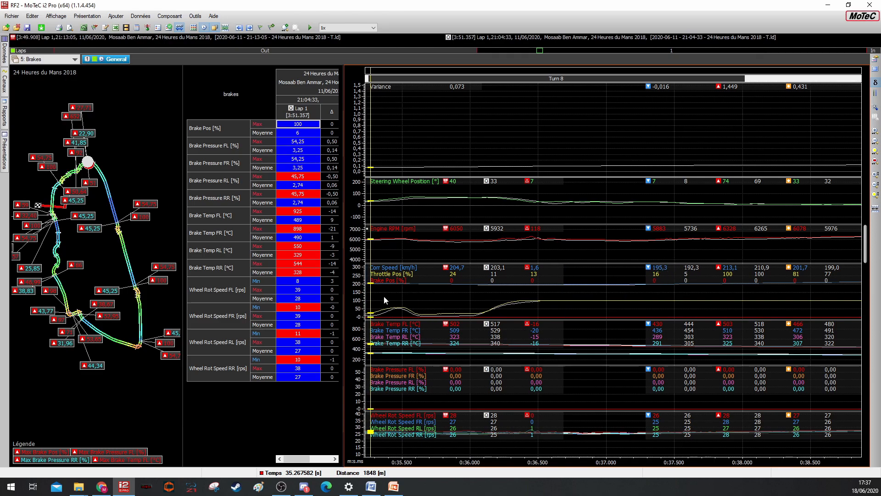
pyautogui.moveTo(376, 299)
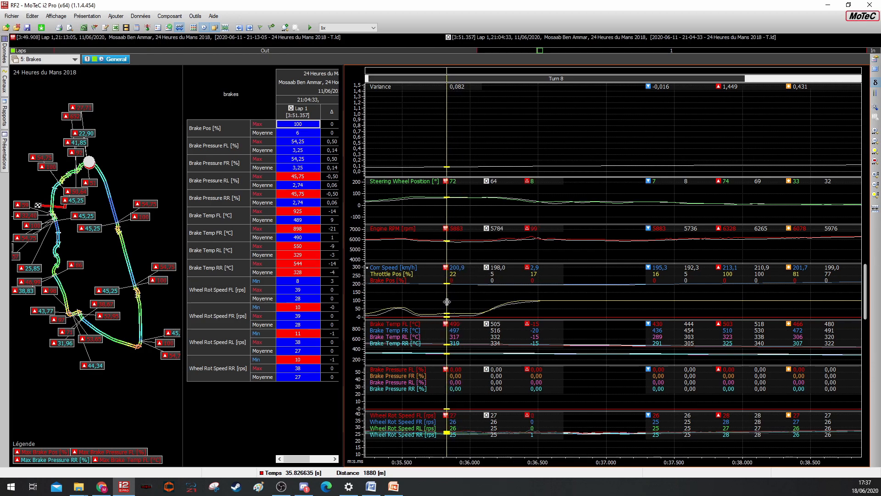
pyautogui.moveTo(795, 279)
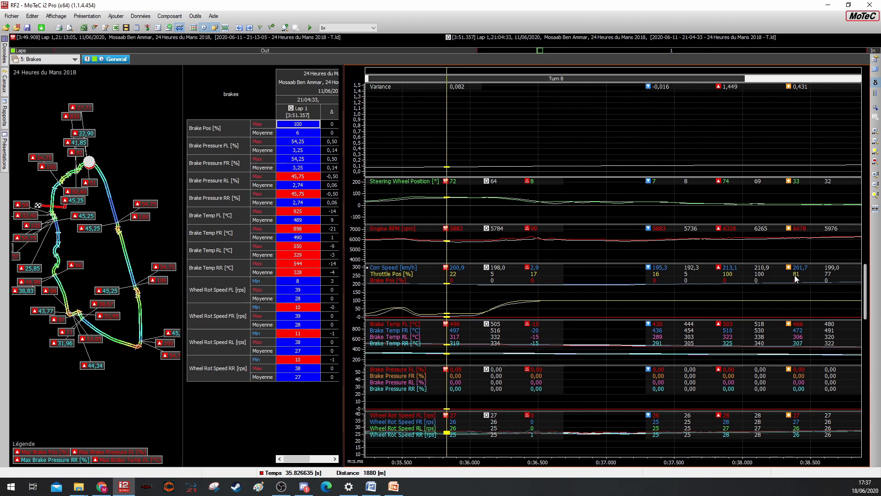
pyautogui.moveTo(826, 278)
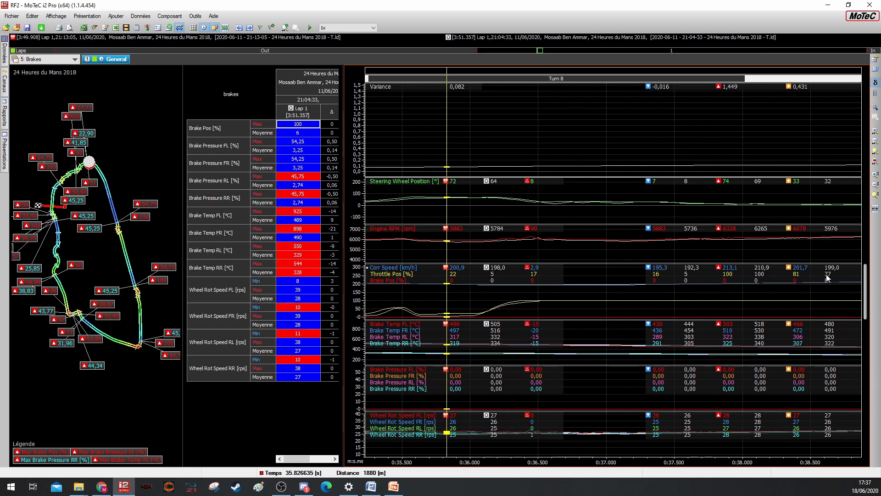
pyautogui.moveTo(448, 306)
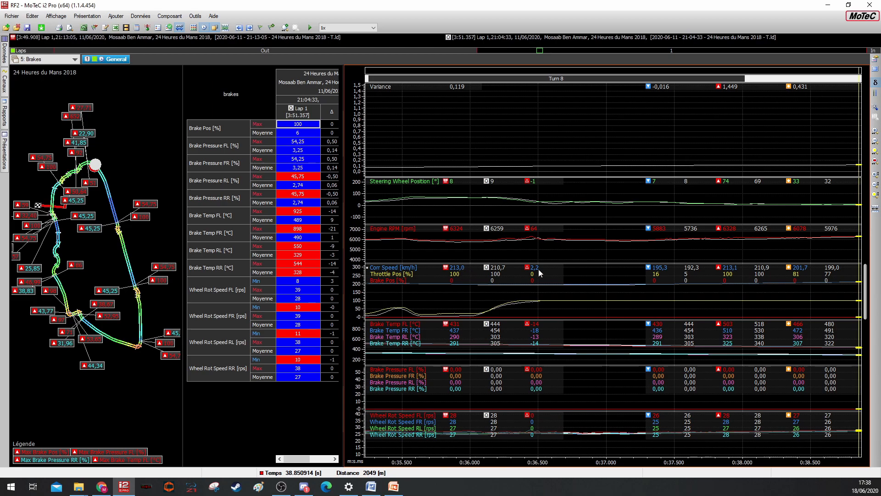
pyautogui.moveTo(734, 273)
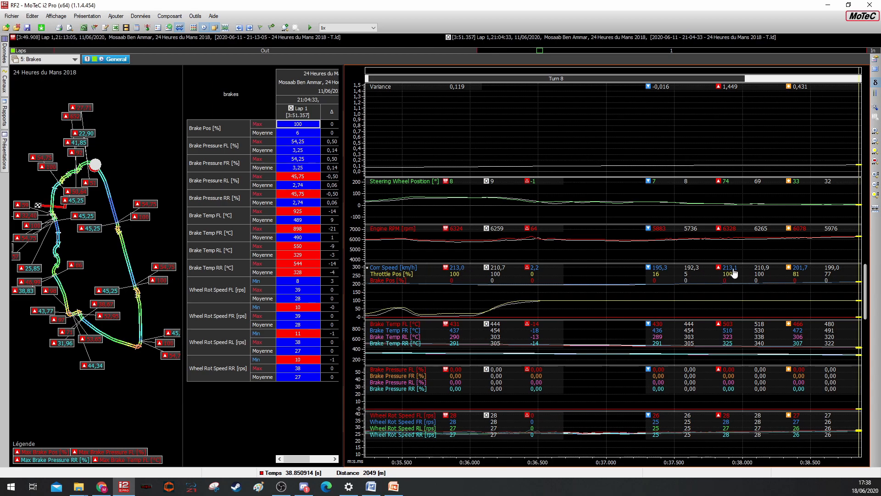
pyautogui.moveTo(837, 300)
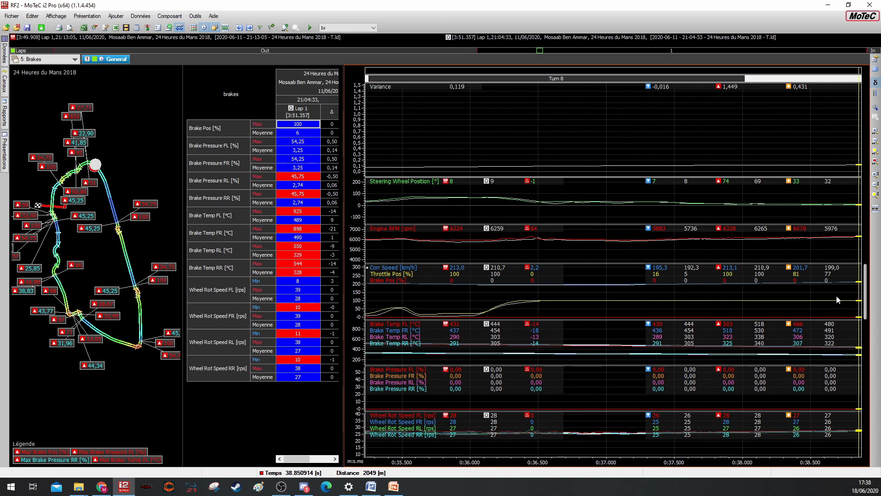
pyautogui.moveTo(791, 308)
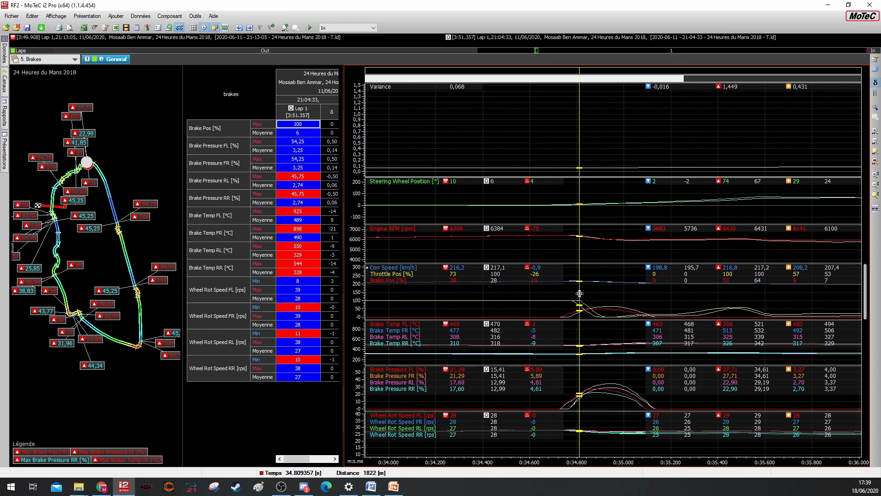
pyautogui.moveTo(500, 278)
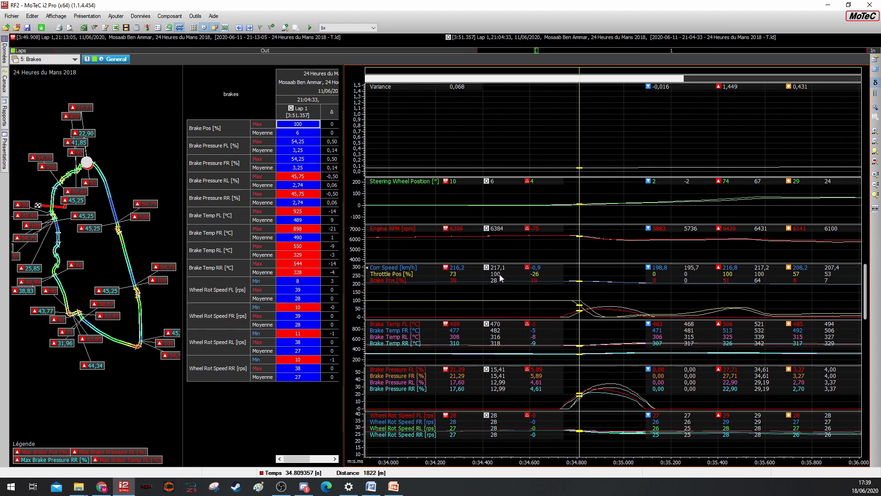
pyautogui.moveTo(499, 278)
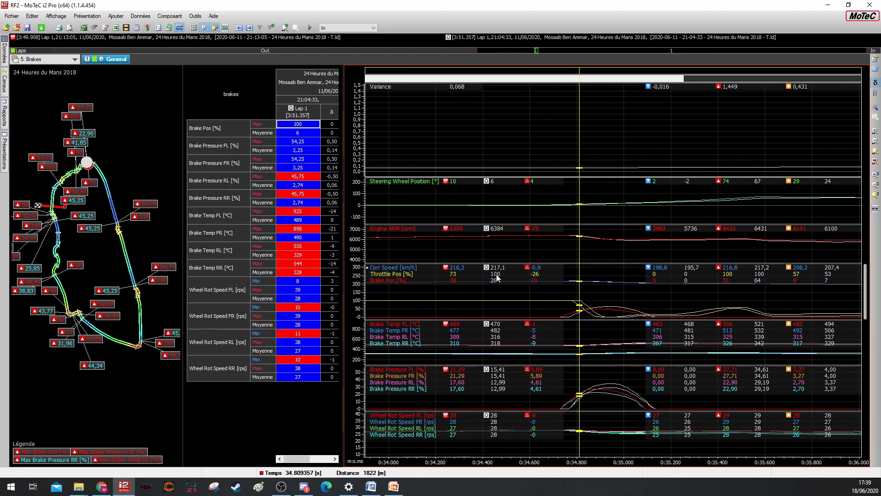
pyautogui.moveTo(496, 288)
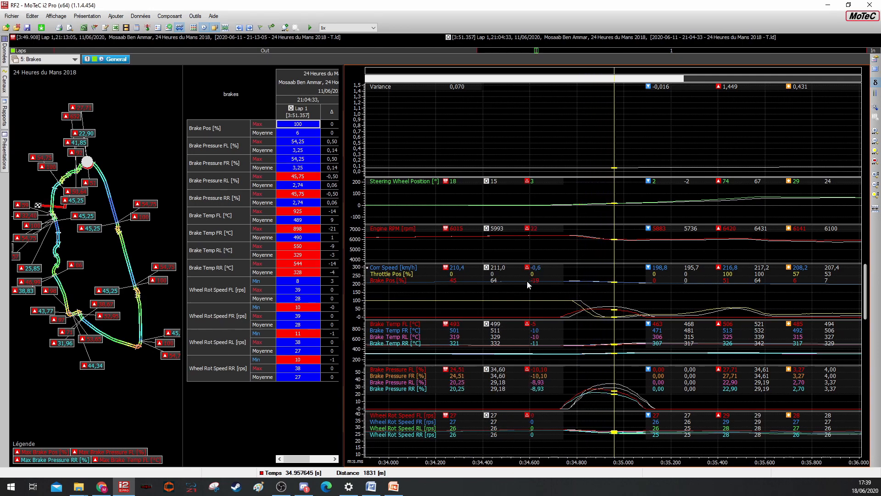
pyautogui.moveTo(582, 299)
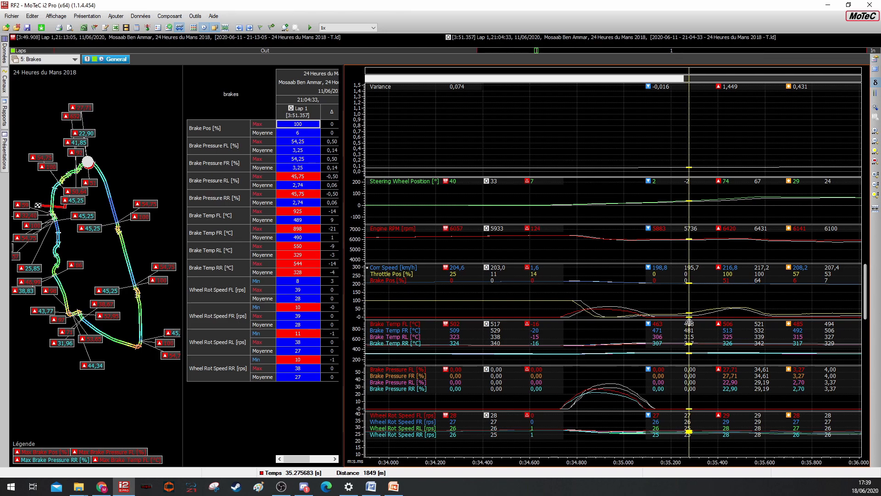
pyautogui.moveTo(680, 319)
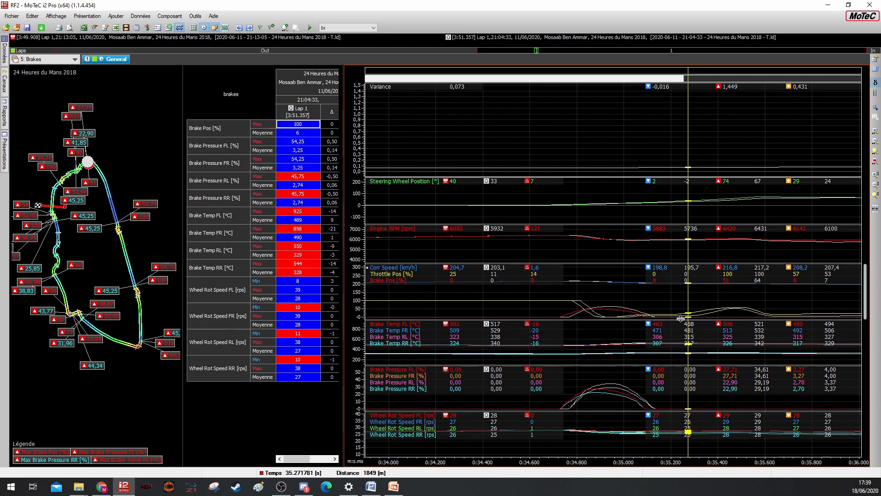
pyautogui.moveTo(666, 318)
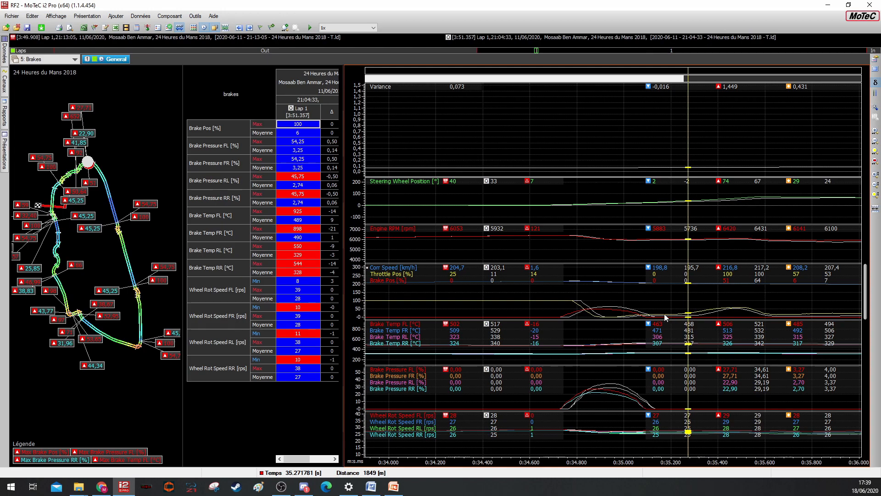
pyautogui.moveTo(688, 300)
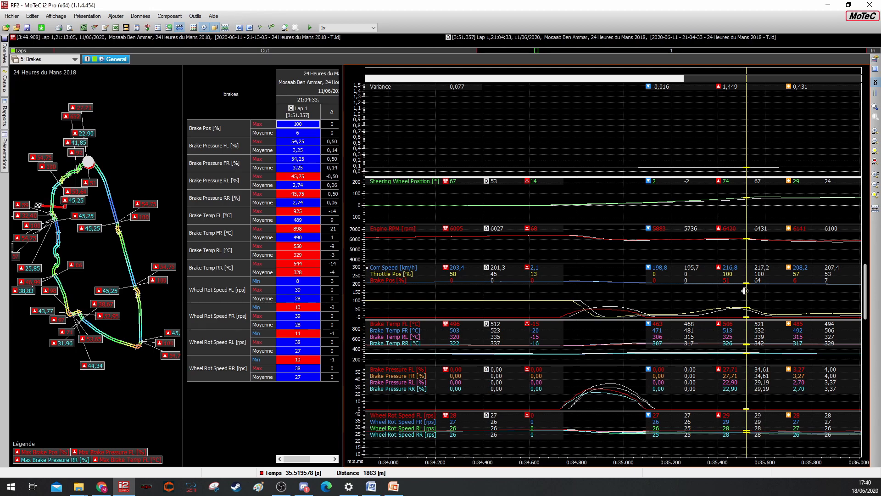
pyautogui.moveTo(497, 244)
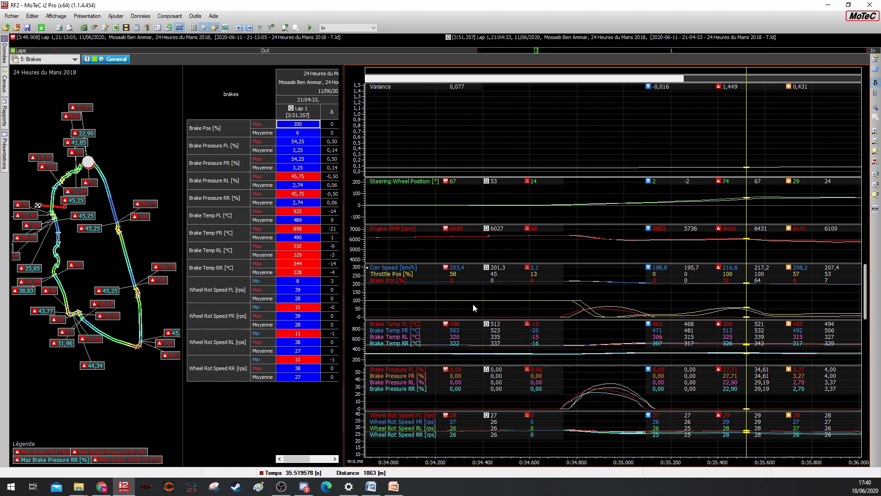
pyautogui.moveTo(388, 200)
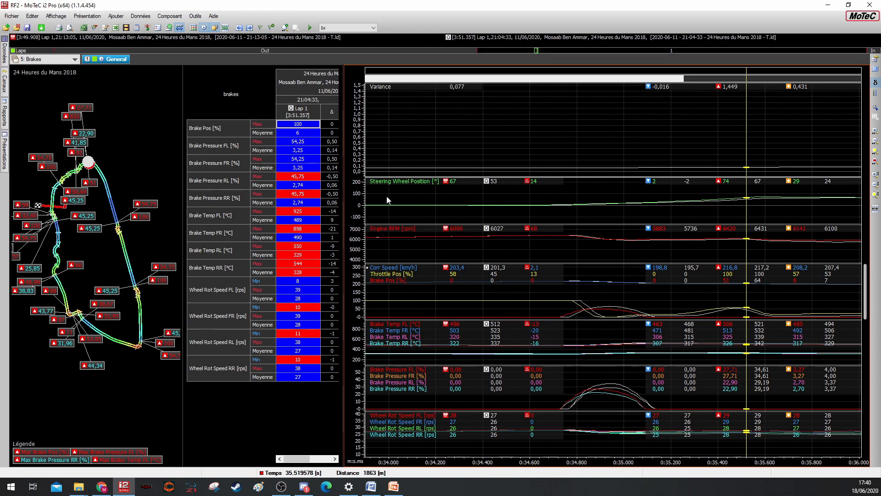
pyautogui.moveTo(559, 206)
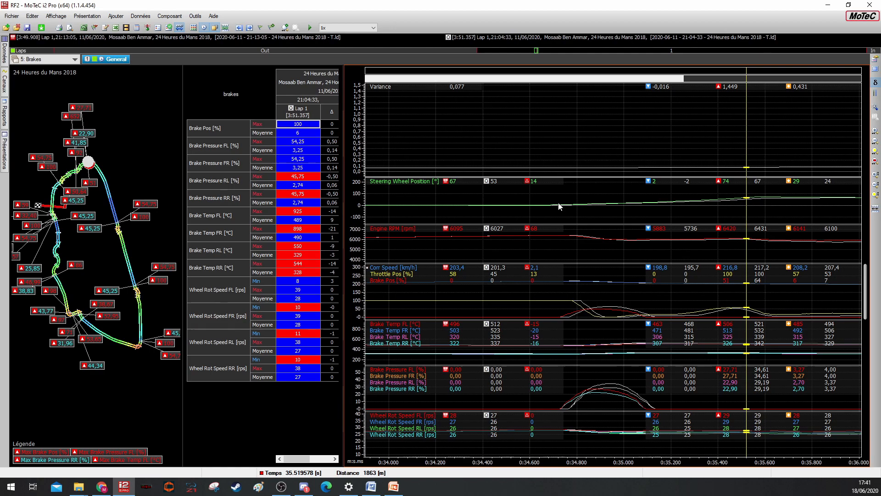
pyautogui.moveTo(608, 273)
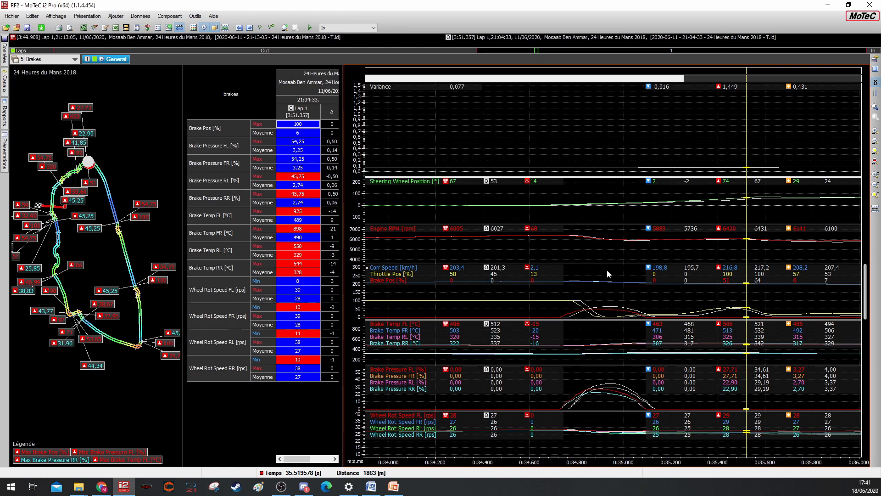
pyautogui.moveTo(607, 297)
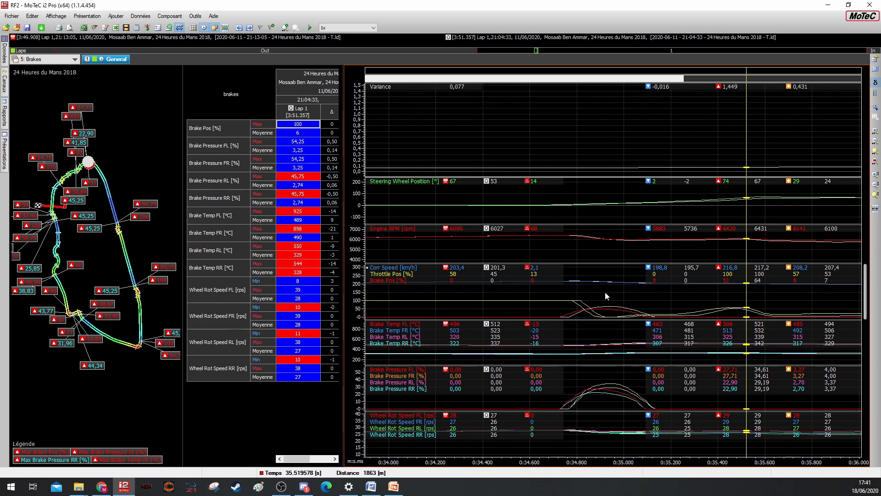
pyautogui.moveTo(698, 241)
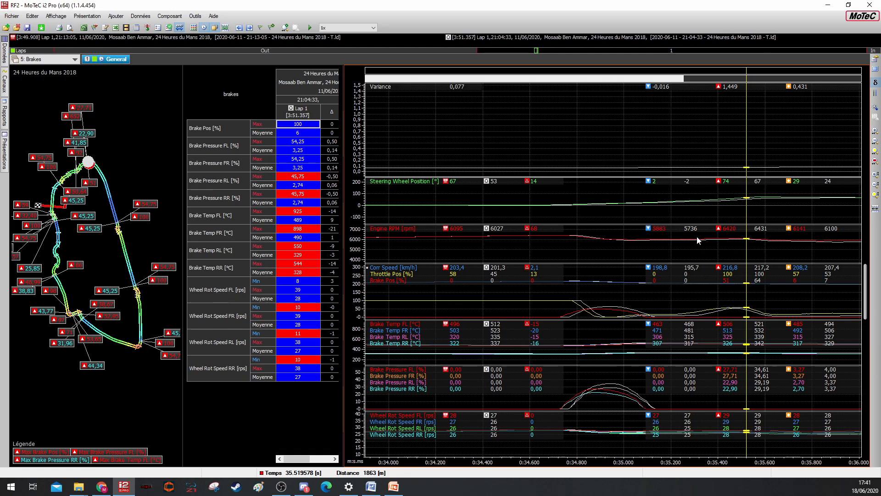
pyautogui.moveTo(698, 239)
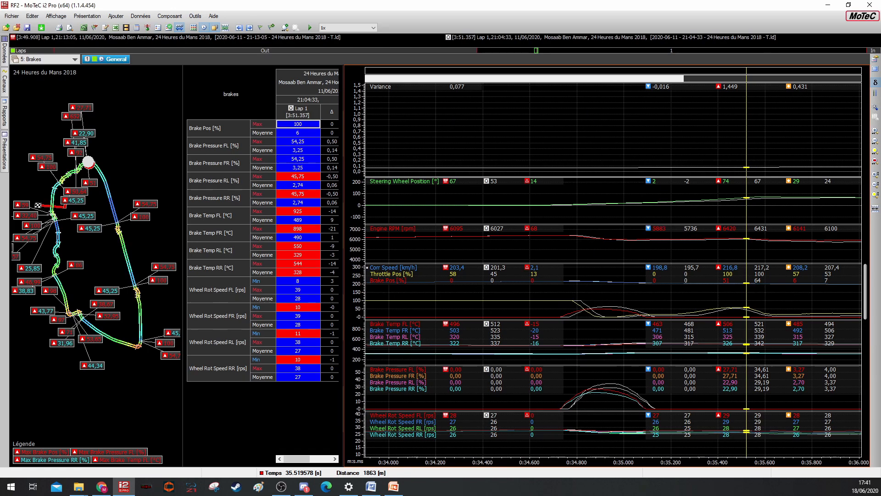